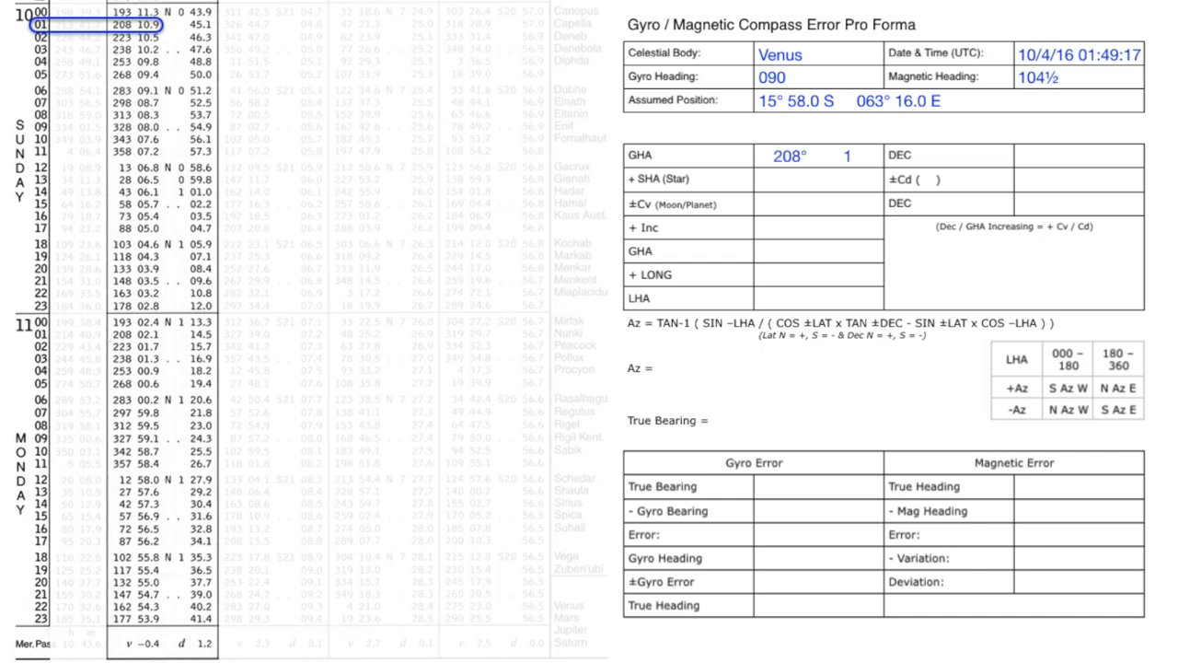
# - Enter Venus GHA 208° 10.9 and DEC N 0° 45.1 from the 01h almanac row
pyautogui.write('10.9')
pyautogui.click(1079, 155)
pyautogui.write('N 0° 45.1')
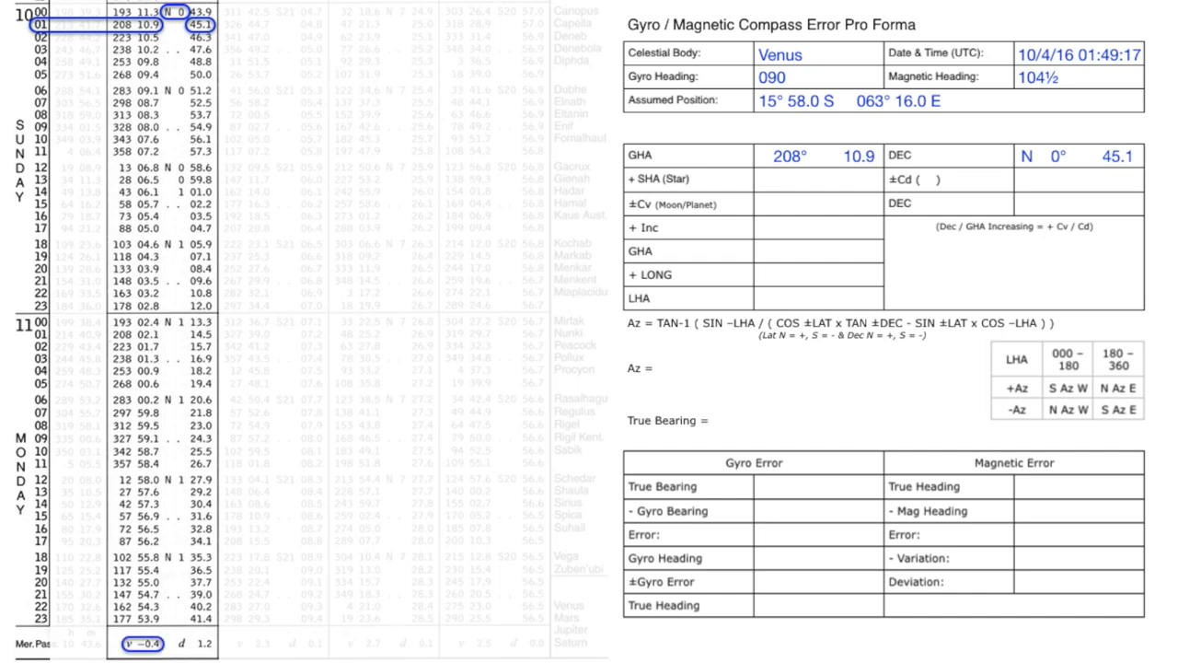
# - Enter the Venus corrections ±Cv -0.4 and ±Cd 1.2 from the column foot
pyautogui.write('-0.4')
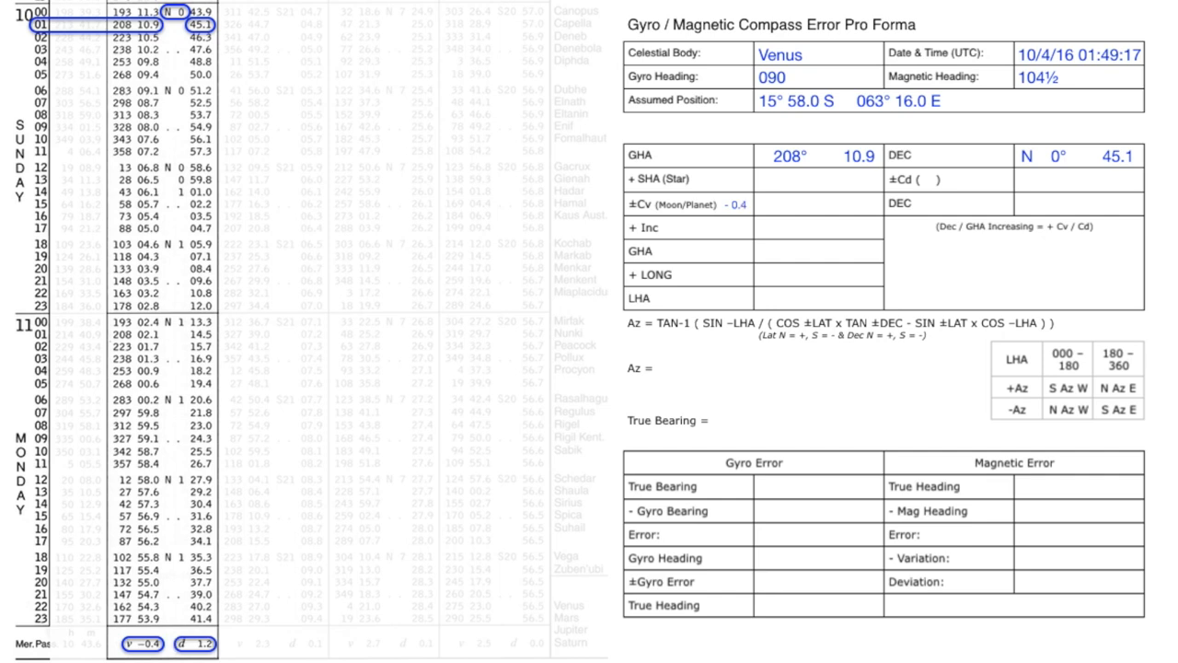
pyautogui.write('1.2')
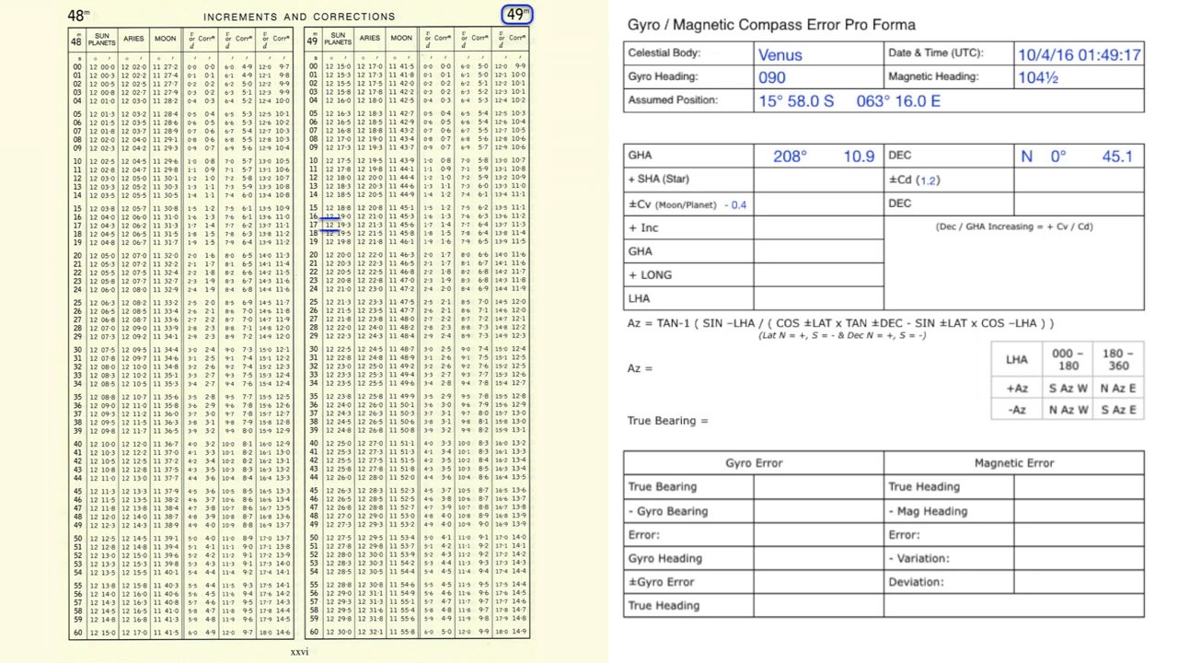
# - From the 49m 17s row enter +Inc 12° 19.3 and DEC correction -0.3
pyautogui.click(327, 224)
pyautogui.write('12° 19.3')
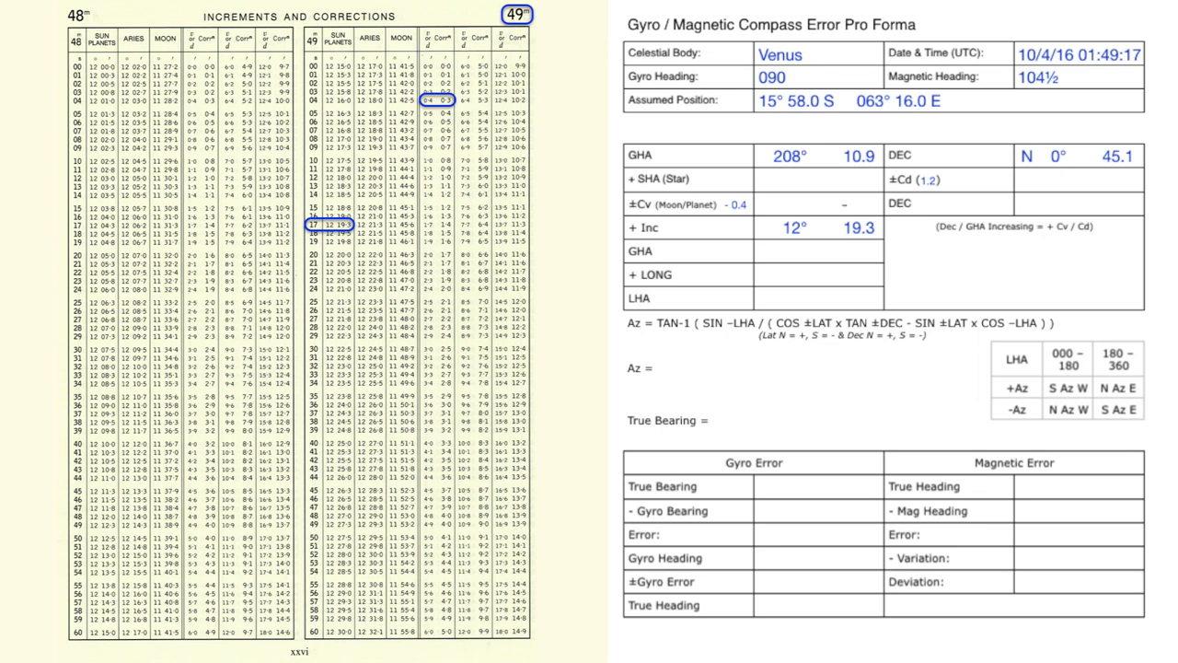
pyautogui.write('- 0.3')
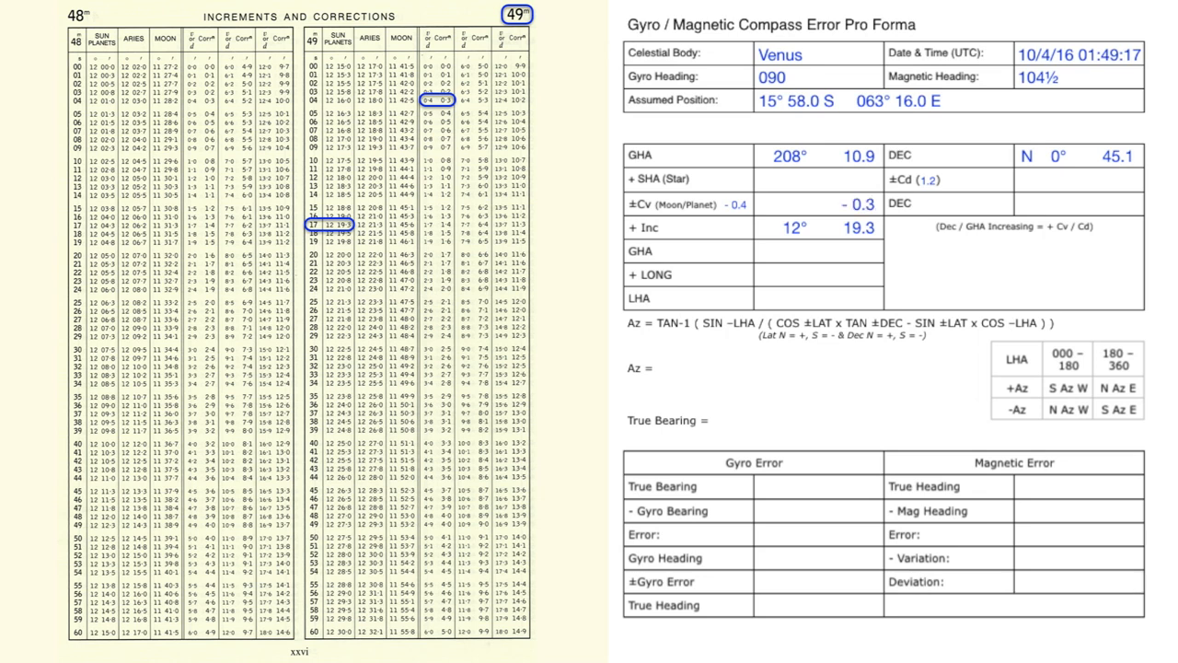